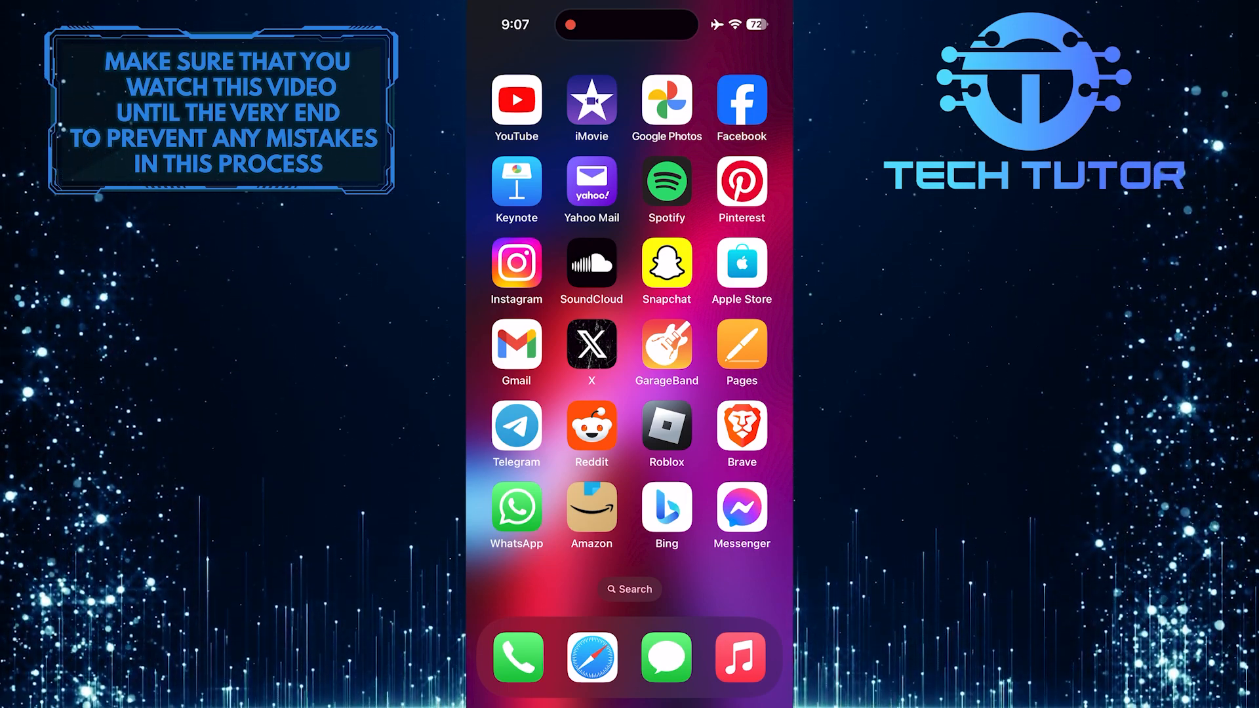
Step: Launch the Roblox app from the iOS Home Screen
click(666, 425)
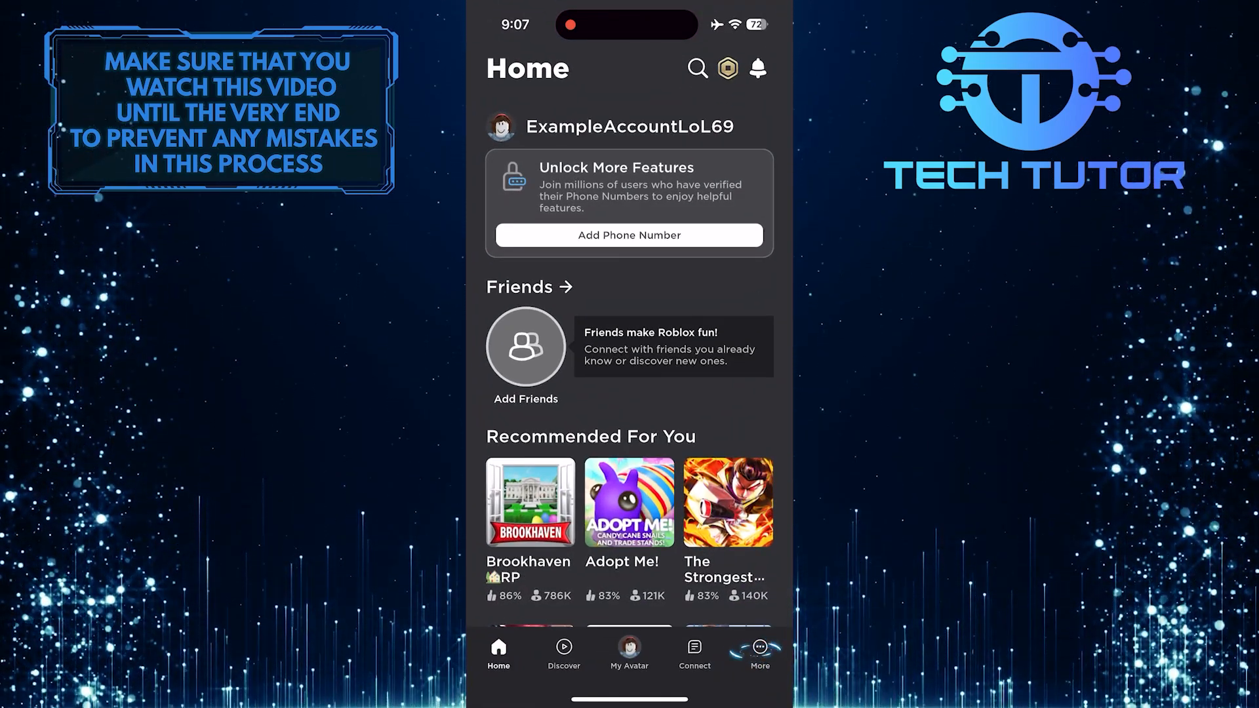
Step: Go to More and open Settings to show the account options list
click(758, 650)
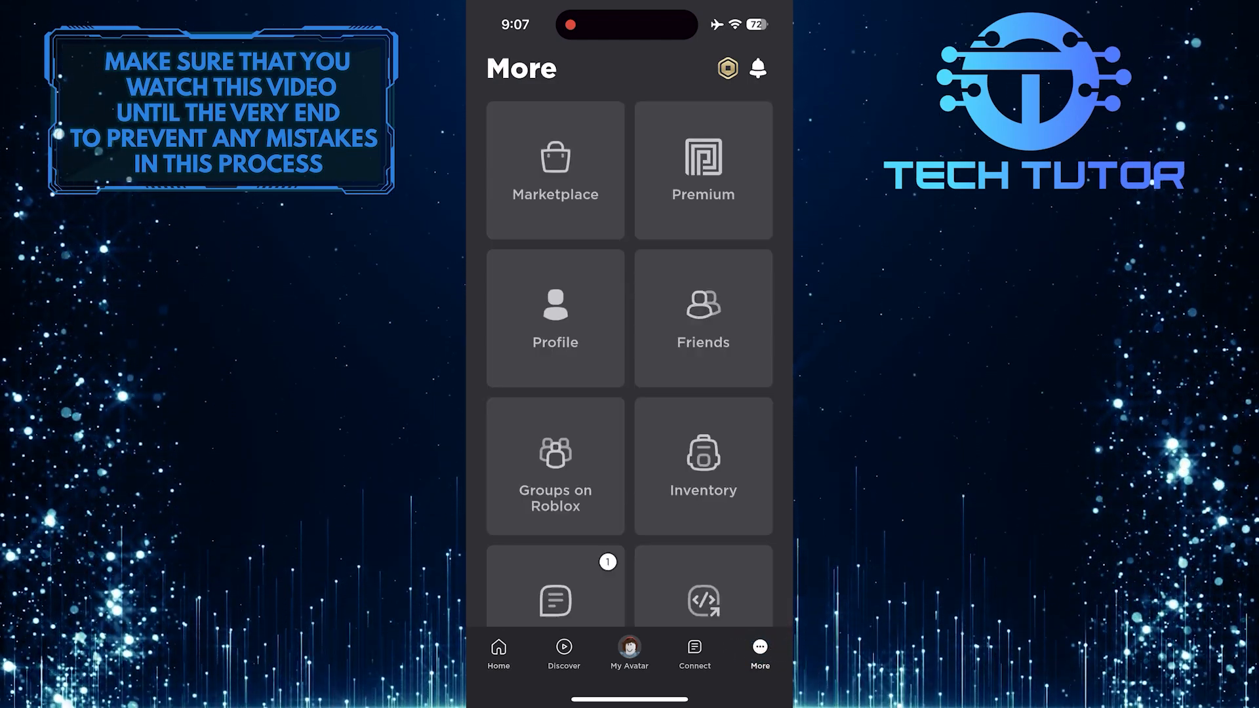
scroll(down, 3)
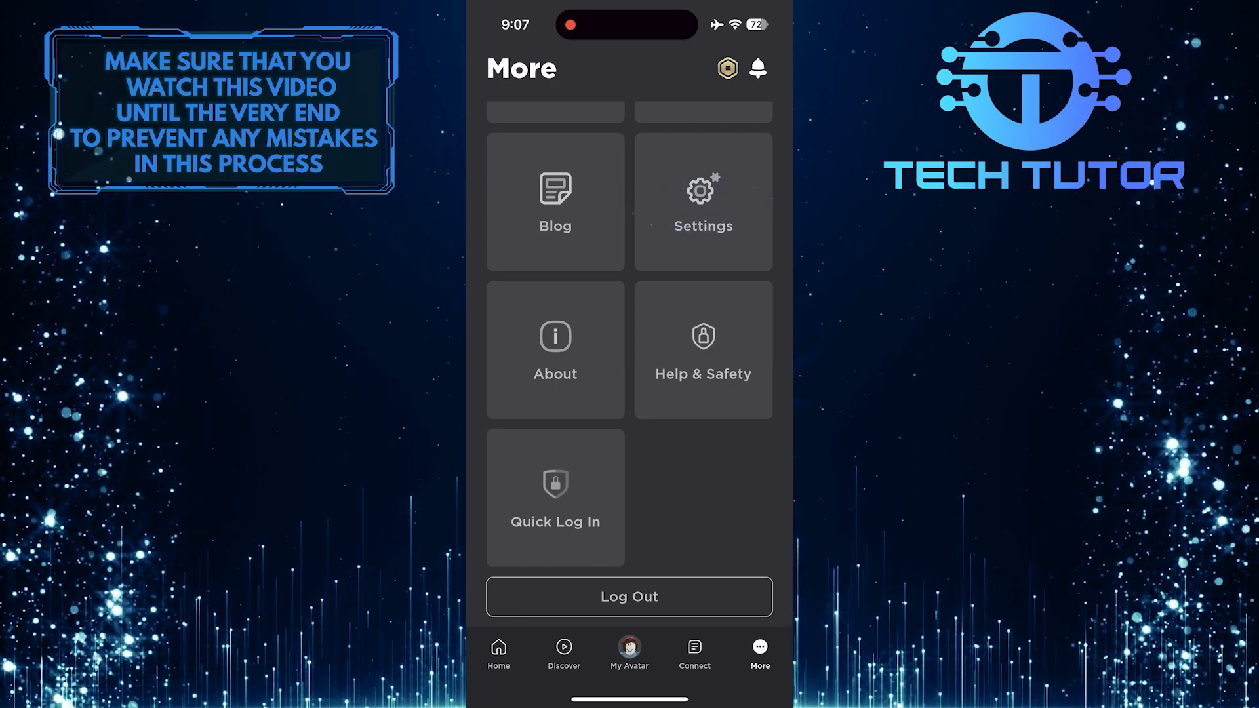
click(702, 202)
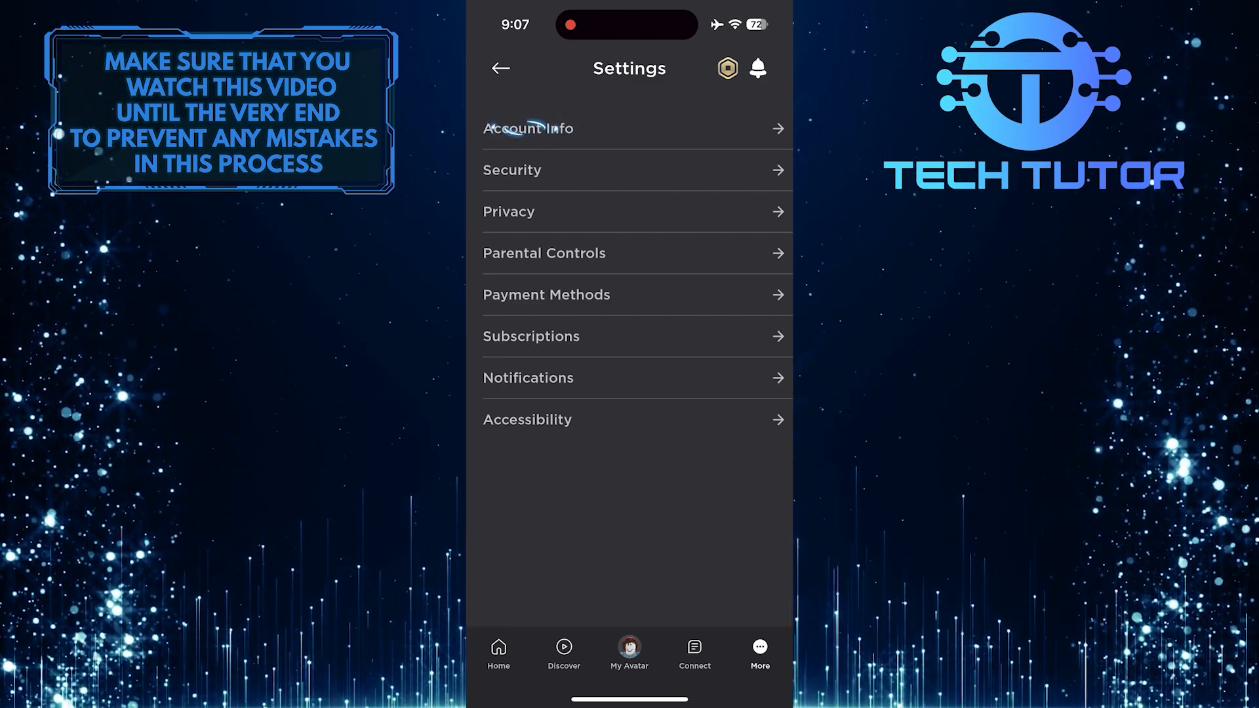
Step: Open Account Info and scroll to the Account Location field showing United States
click(528, 128)
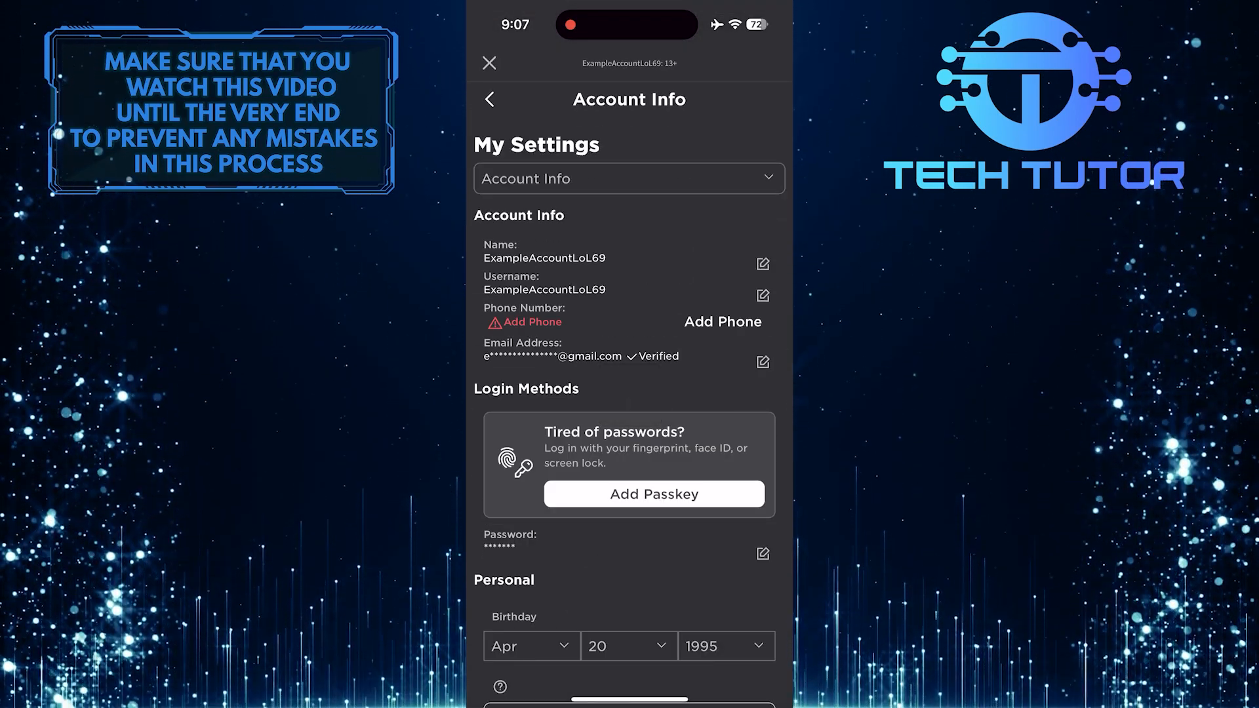
scroll(down, 3)
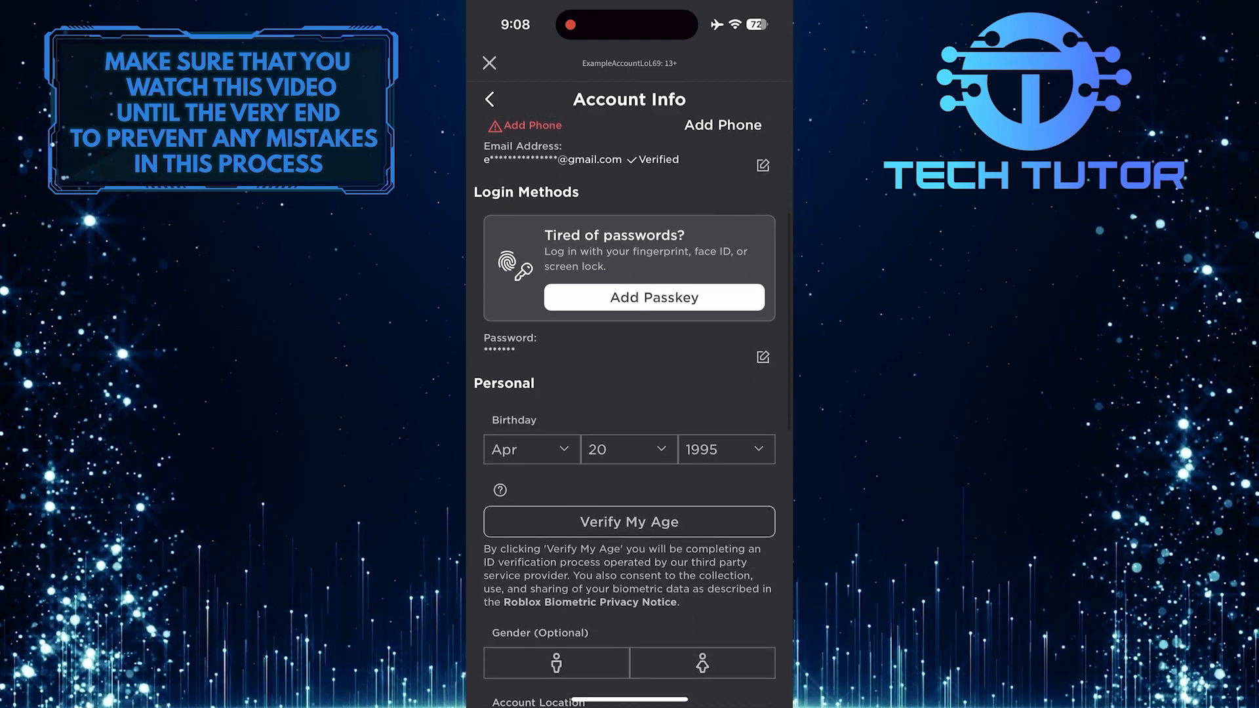
scroll(down, 3)
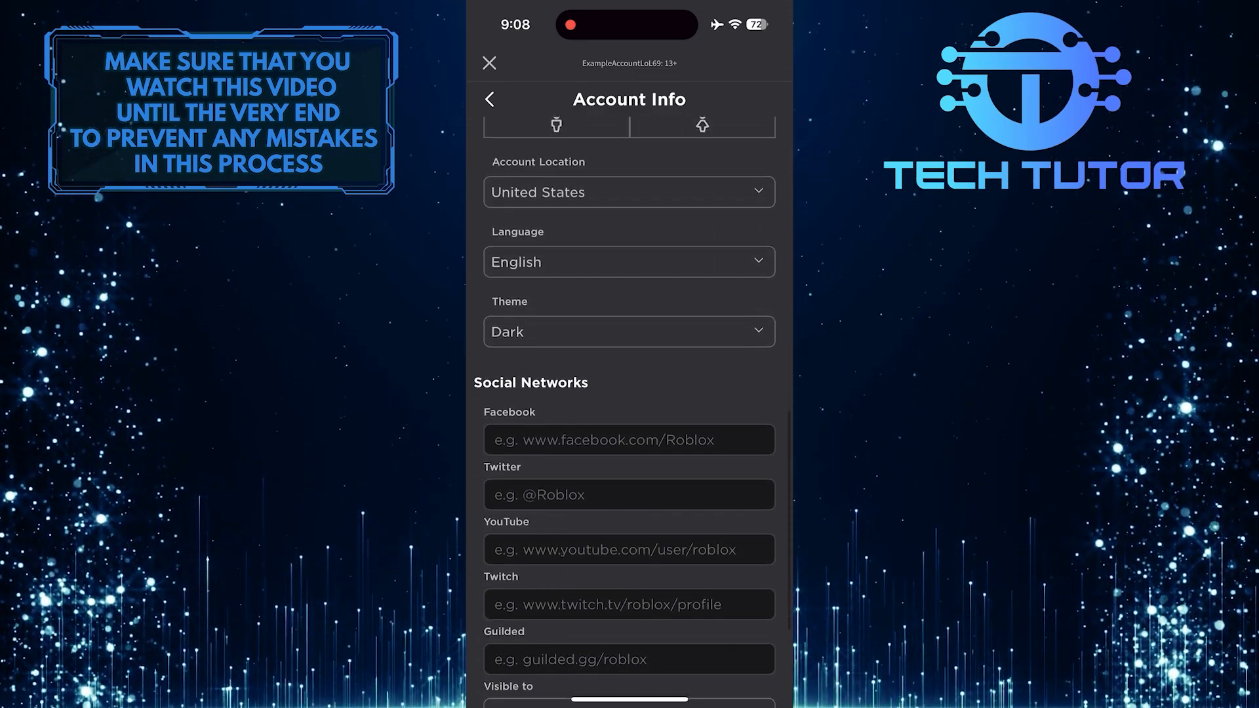
scroll(up, 3)
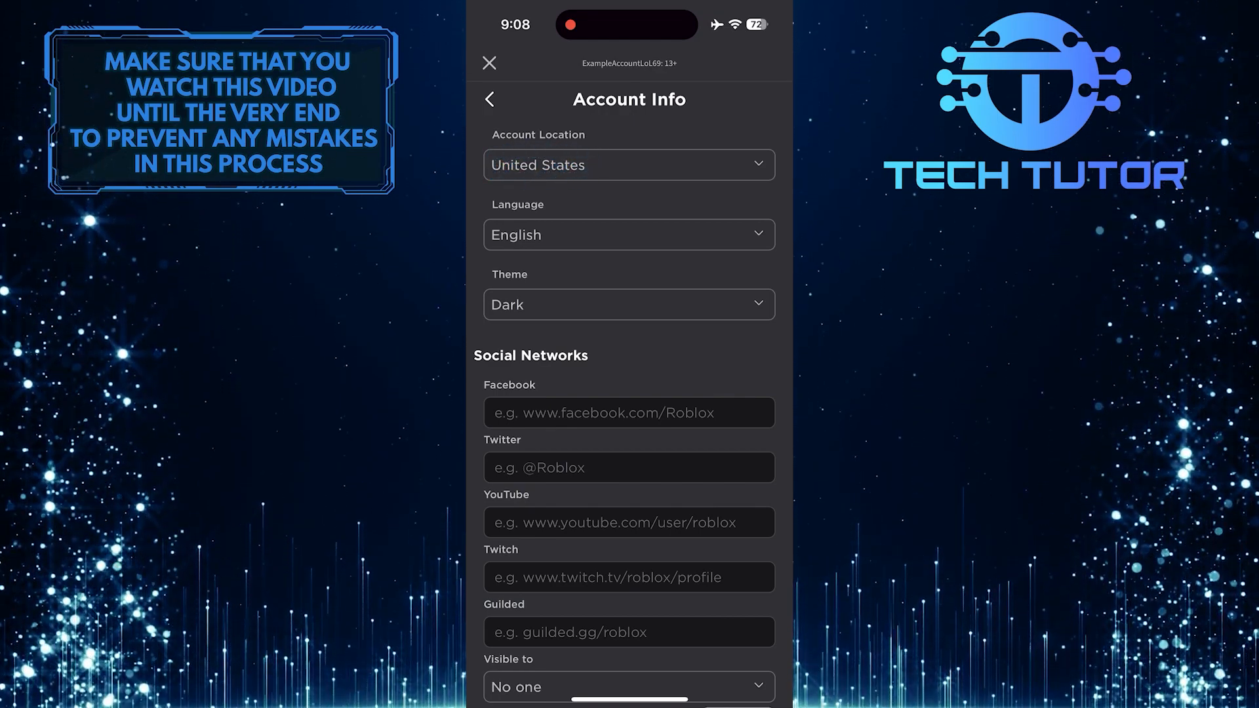
Step: Open the Account Location country list and choose Sweden, raising the one-time change warning
click(629, 165)
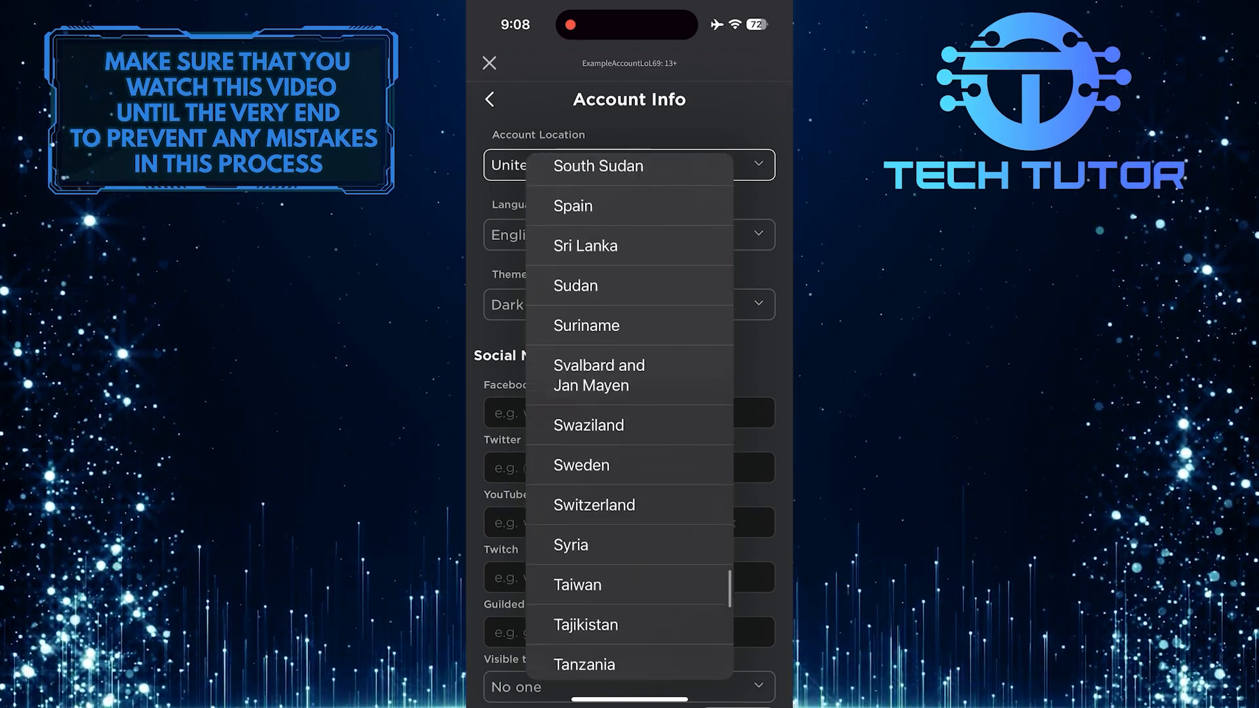
scroll(up, 3)
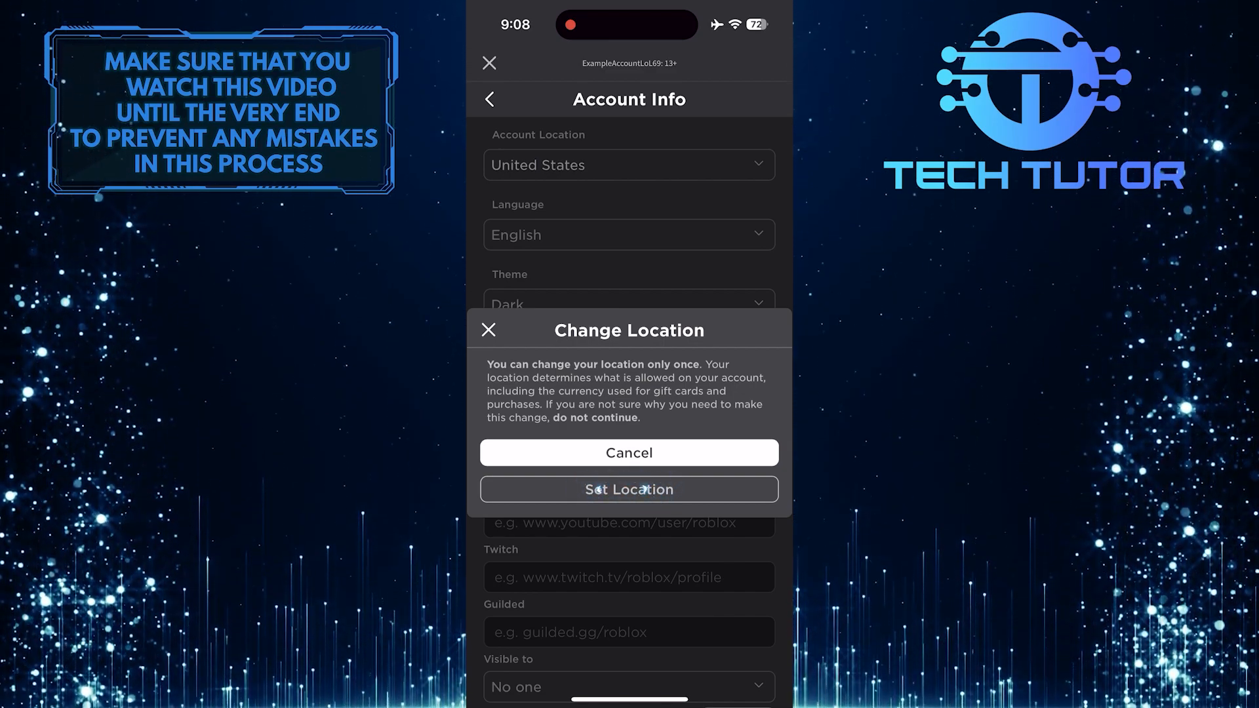
click(628, 453)
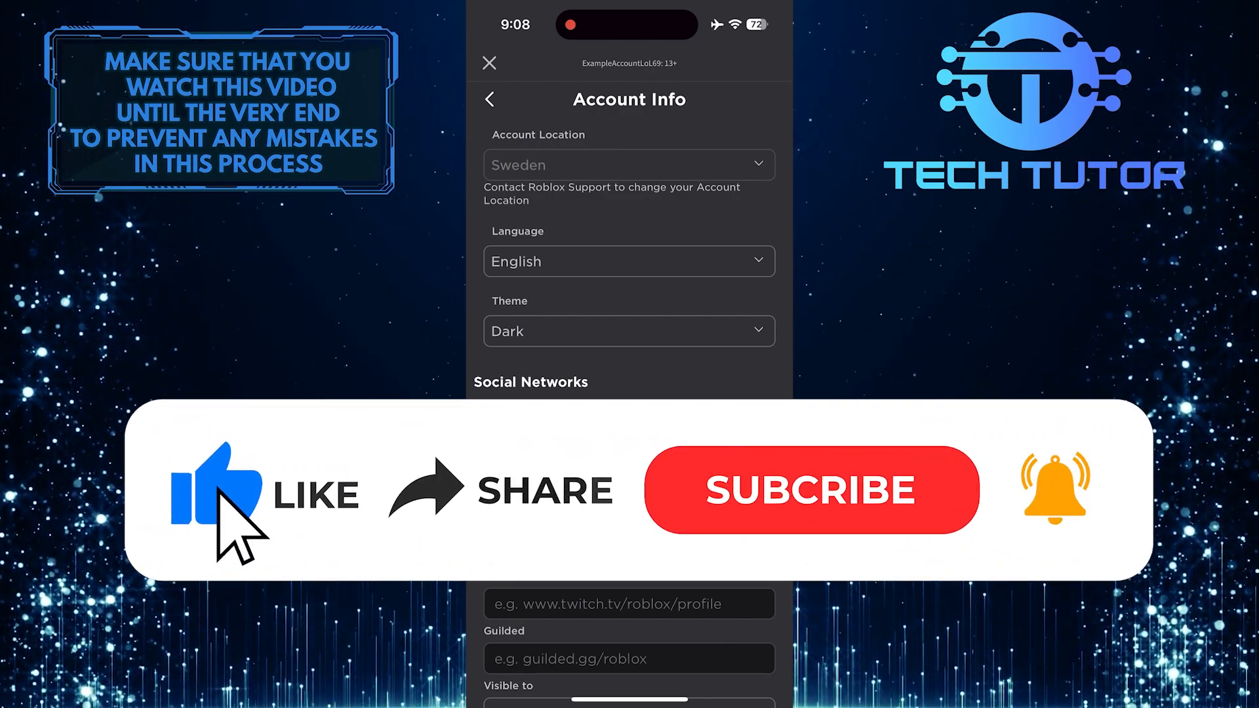
mouse_move(726, 526)
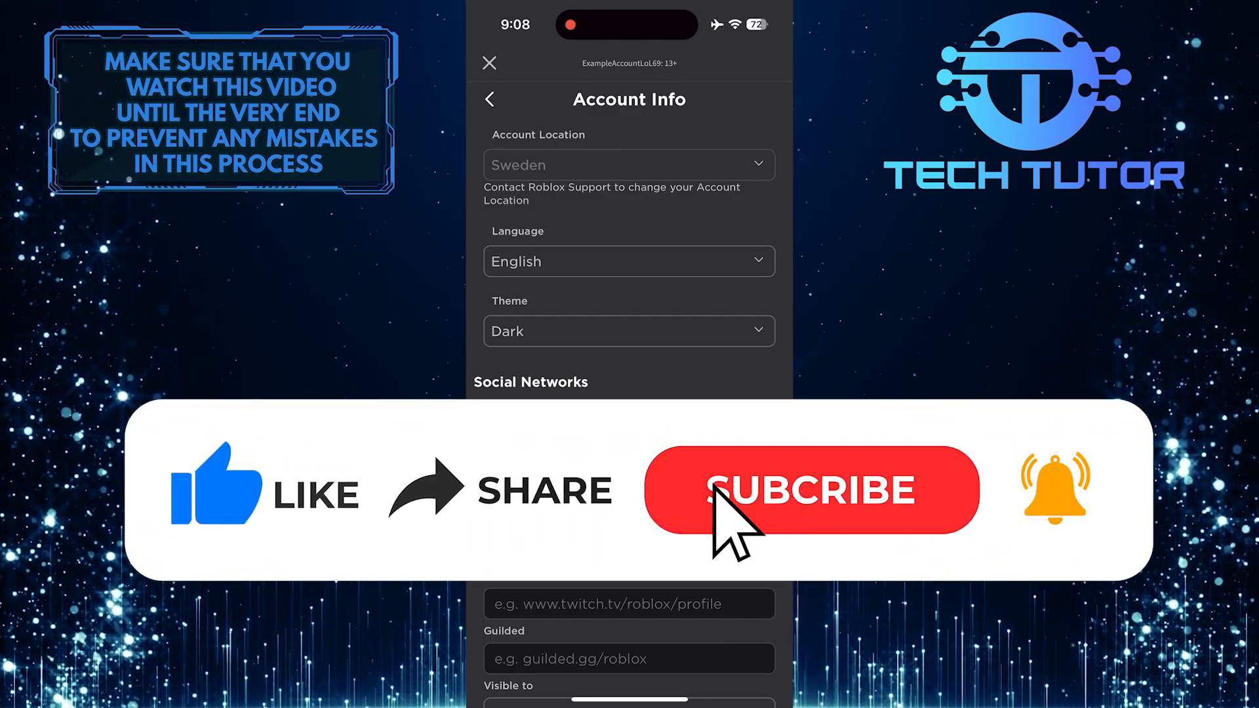